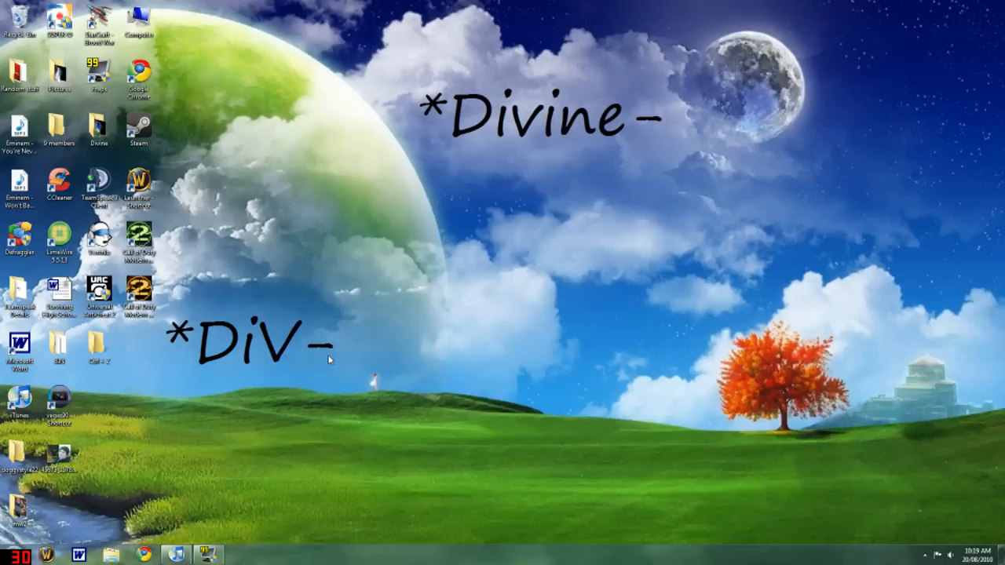
{"action": "mouse_move", "coordinate": [331, 360]}
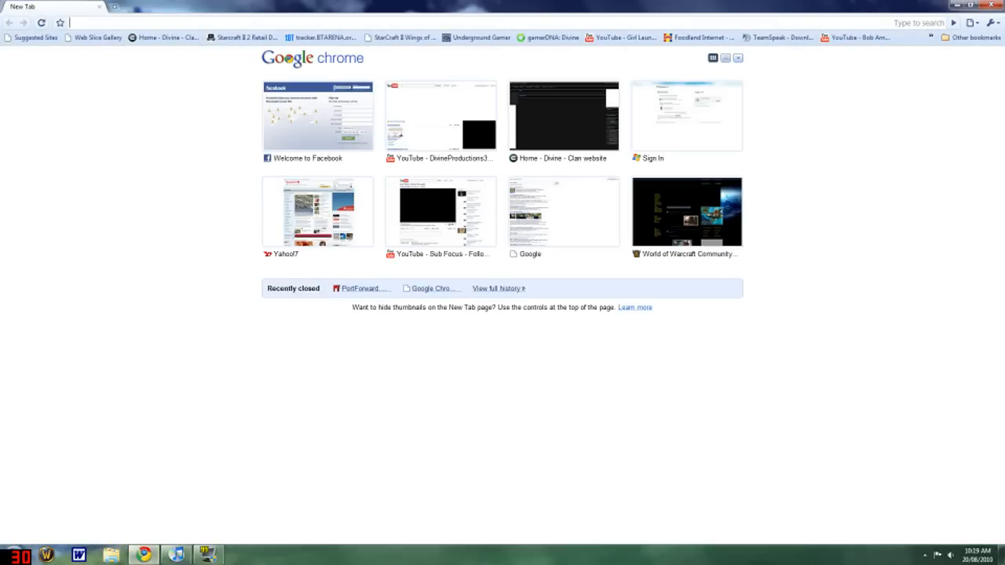
{"action": "type", "text": "www.portforward.com/"}
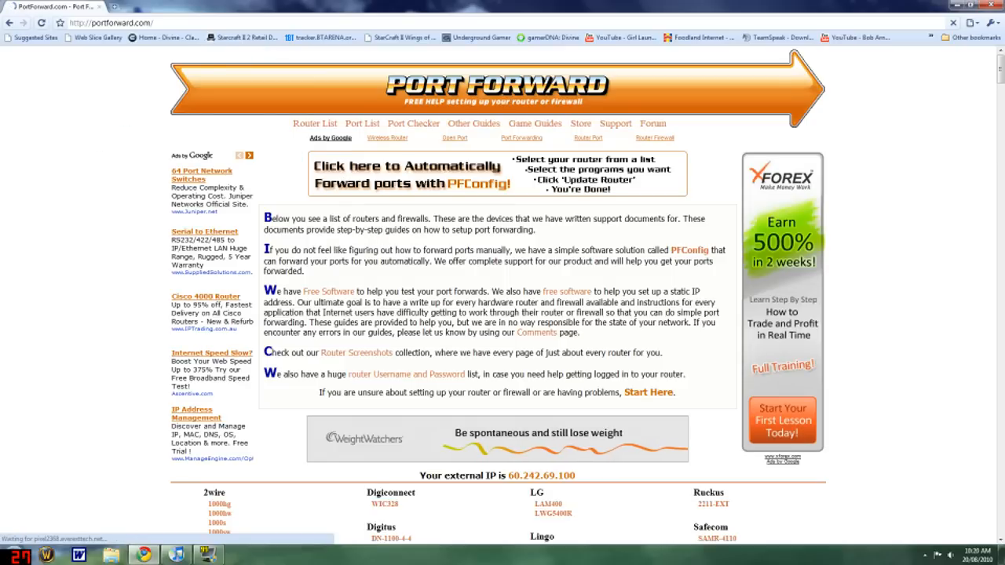
{"action": "scroll", "scroll_direction": "down", "scroll_amount": 3}
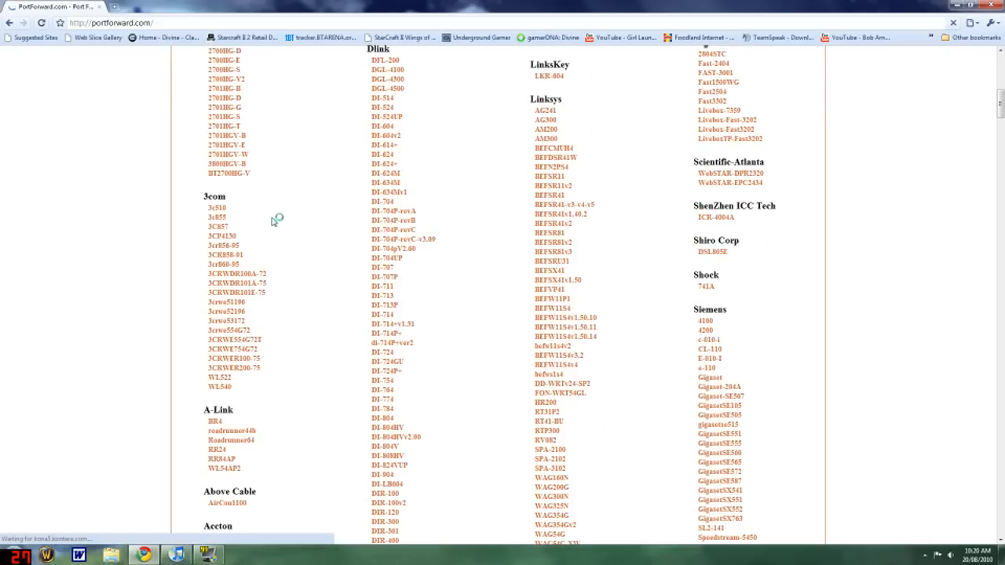
{"action": "scroll", "scroll_direction": "down", "scroll_amount": 3}
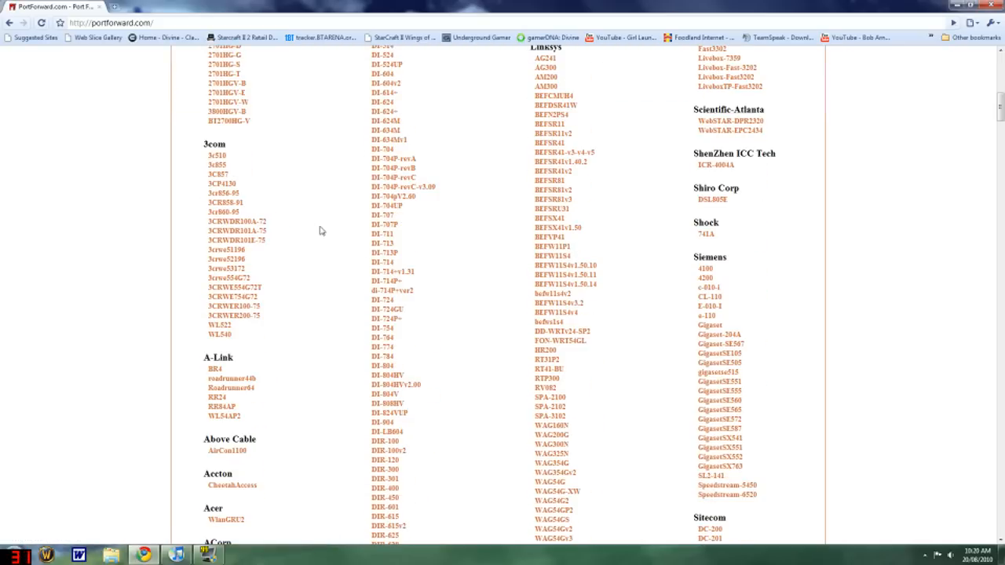
{"action": "scroll", "scroll_direction": "down", "scroll_amount": 3}
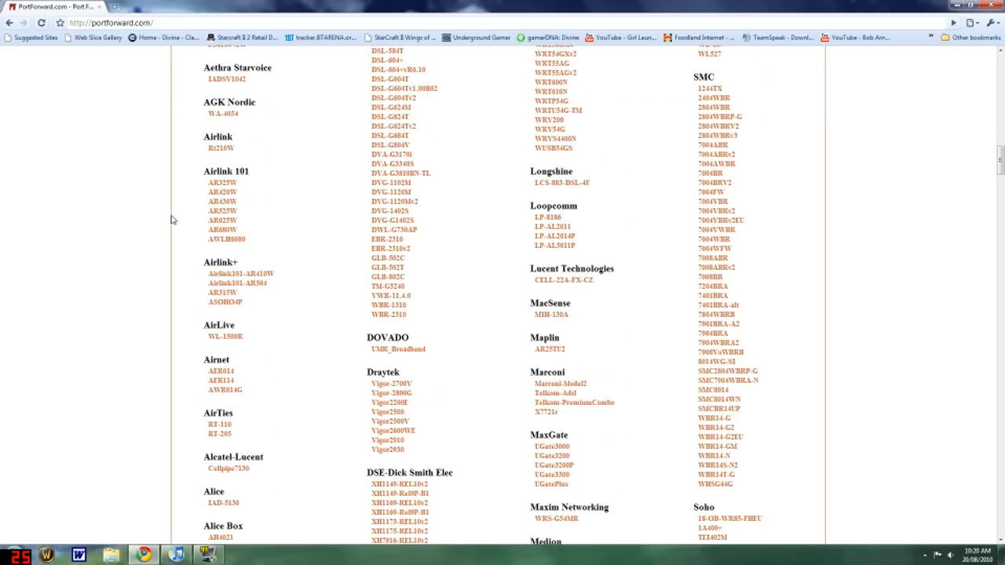
{"action": "scroll", "scroll_direction": "down", "scroll_amount": 3}
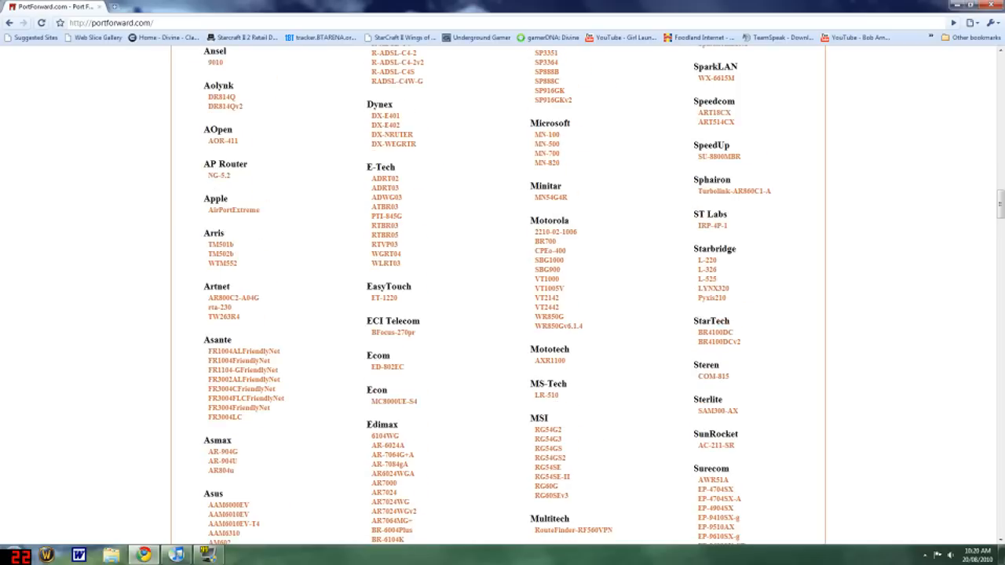
{"action": "scroll", "scroll_direction": "down", "scroll_amount": 3}
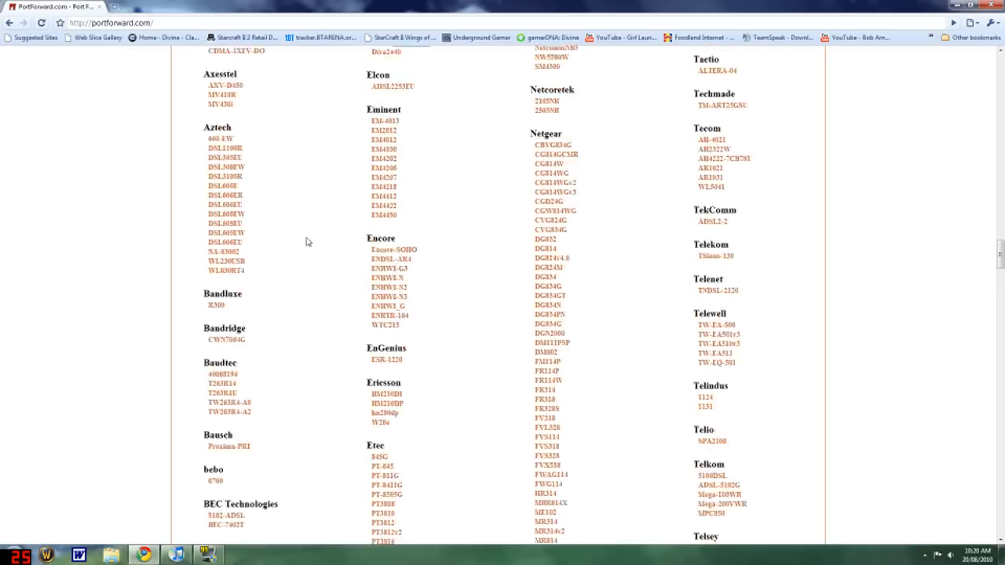
{"action": "scroll", "scroll_direction": "down", "scroll_amount": 3}
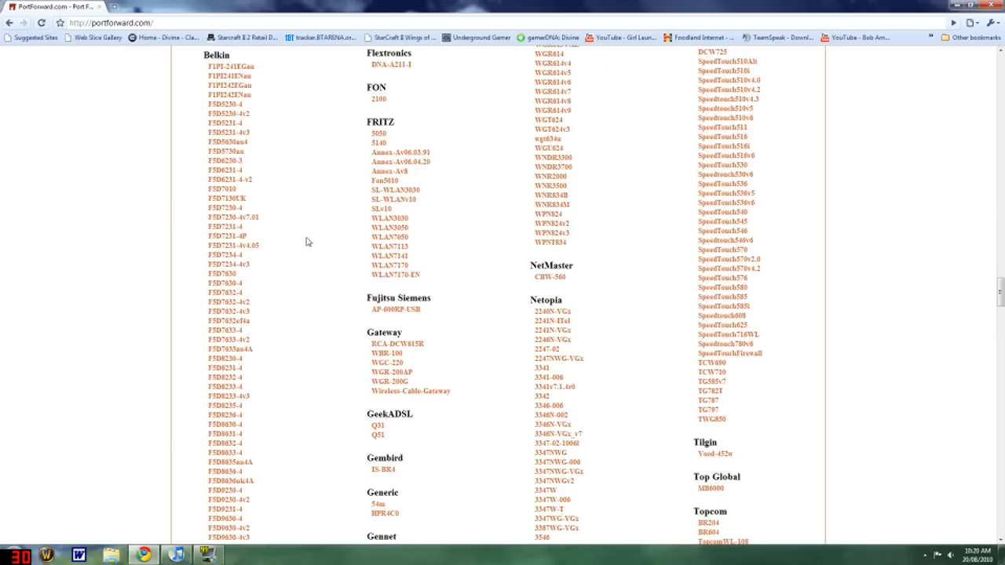
{"action": "scroll", "scroll_direction": "down", "scroll_amount": 3}
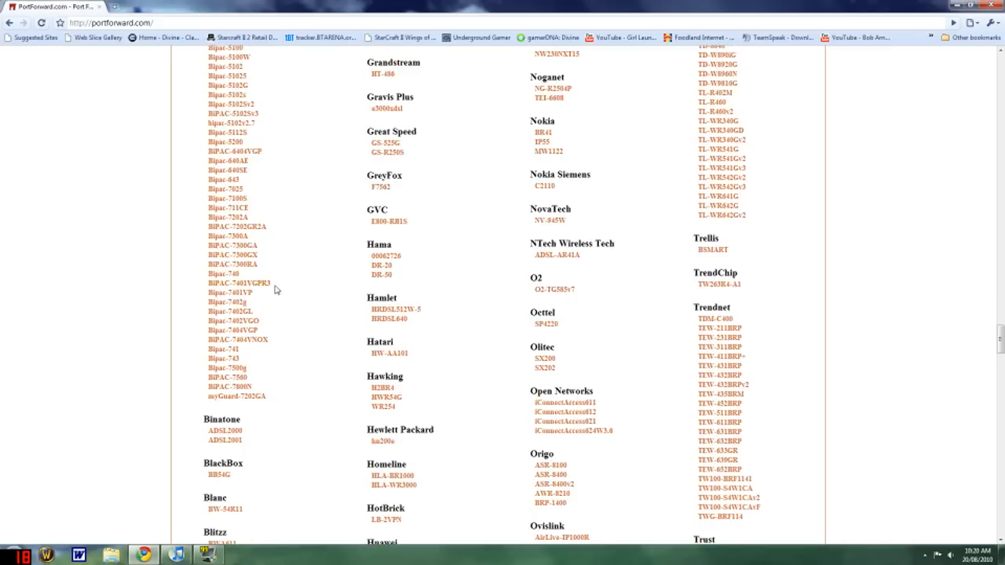
Step: Open the Billion BiPAC-7401VGPR3 guides and skip the PFConfig advertisement
{"action": "left_click", "coordinate": [239, 282]}
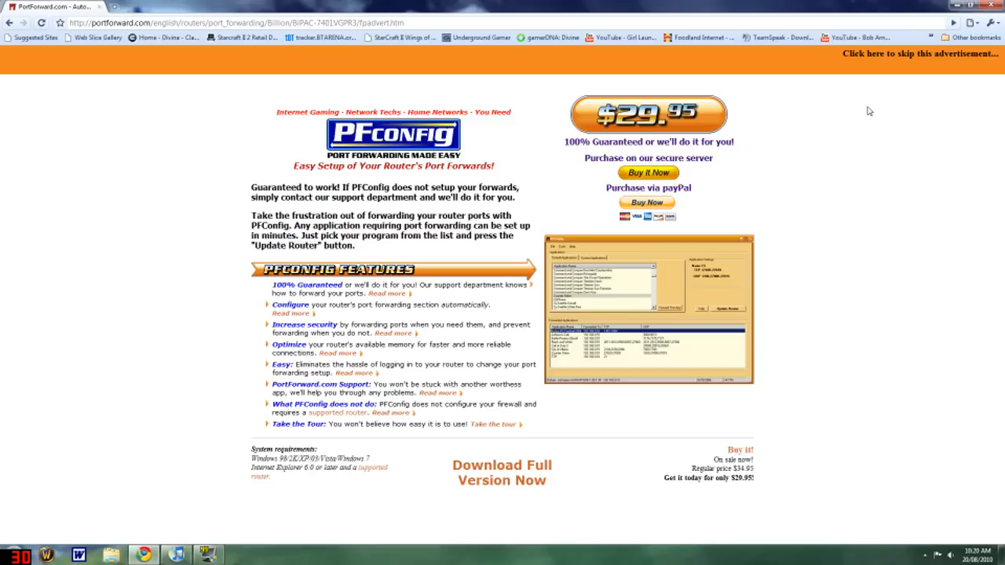
{"action": "mouse_move", "coordinate": [838, 105]}
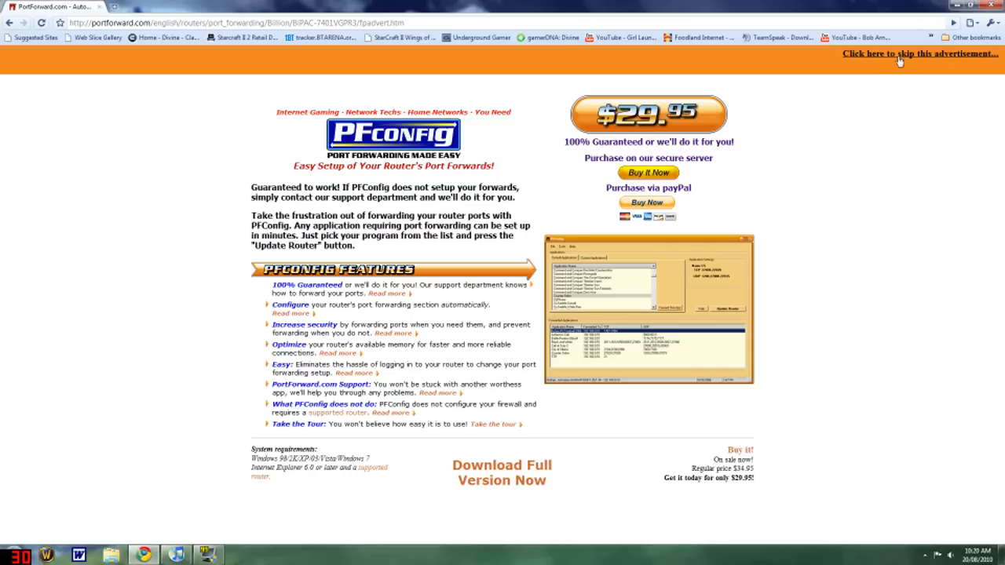
{"action": "left_click", "coordinate": [918, 53]}
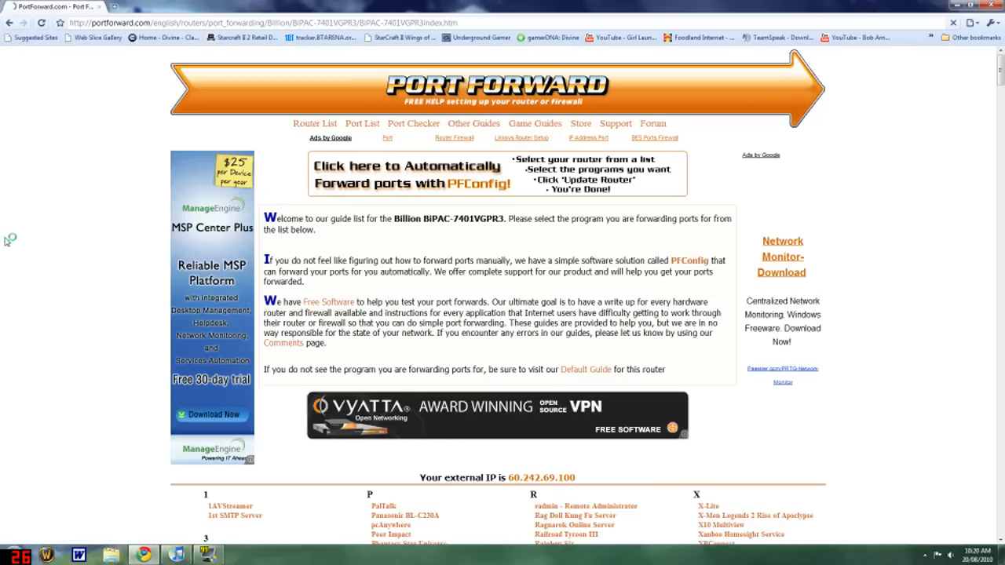
{"action": "scroll", "scroll_direction": "down", "scroll_amount": 3}
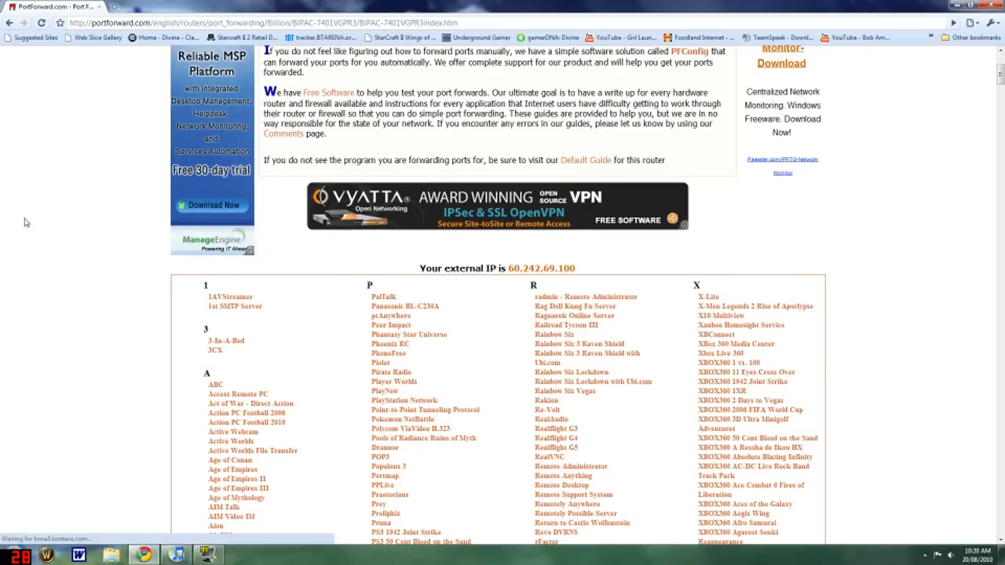
{"action": "scroll", "scroll_direction": "down", "scroll_amount": 3}
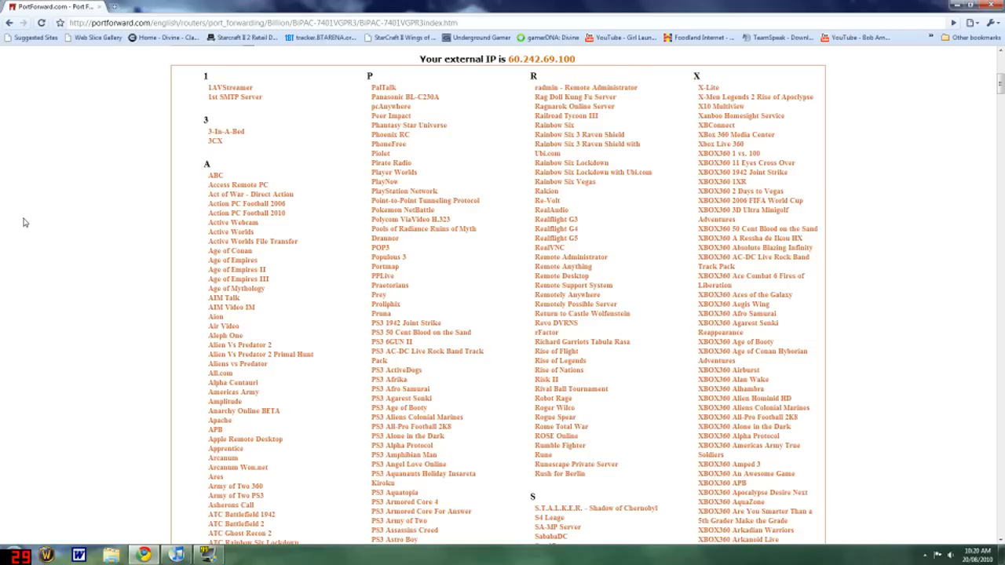
{"action": "scroll", "scroll_direction": "down", "scroll_amount": 3}
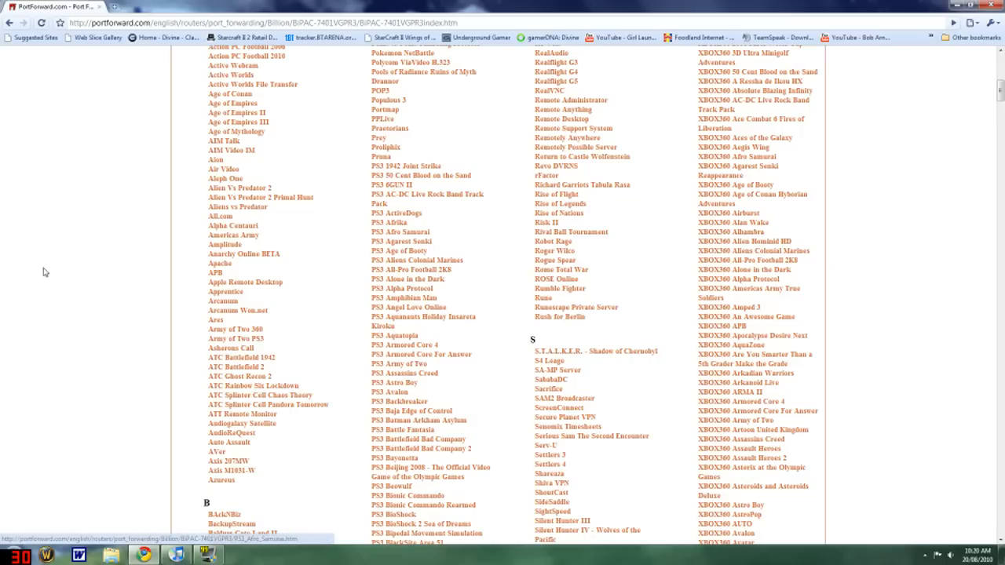
{"action": "scroll", "scroll_direction": "down", "scroll_amount": 3}
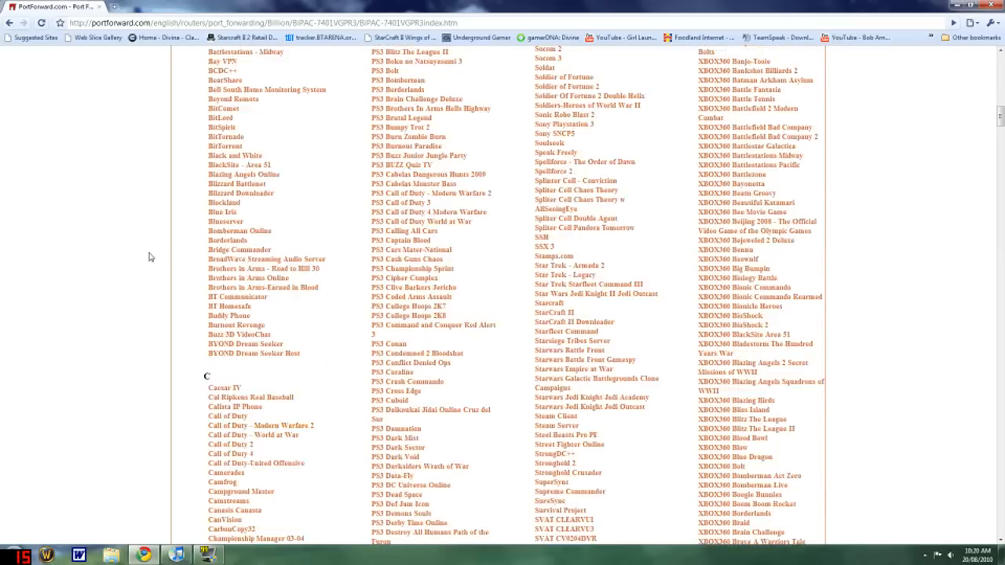
{"action": "scroll", "scroll_direction": "down", "scroll_amount": 3}
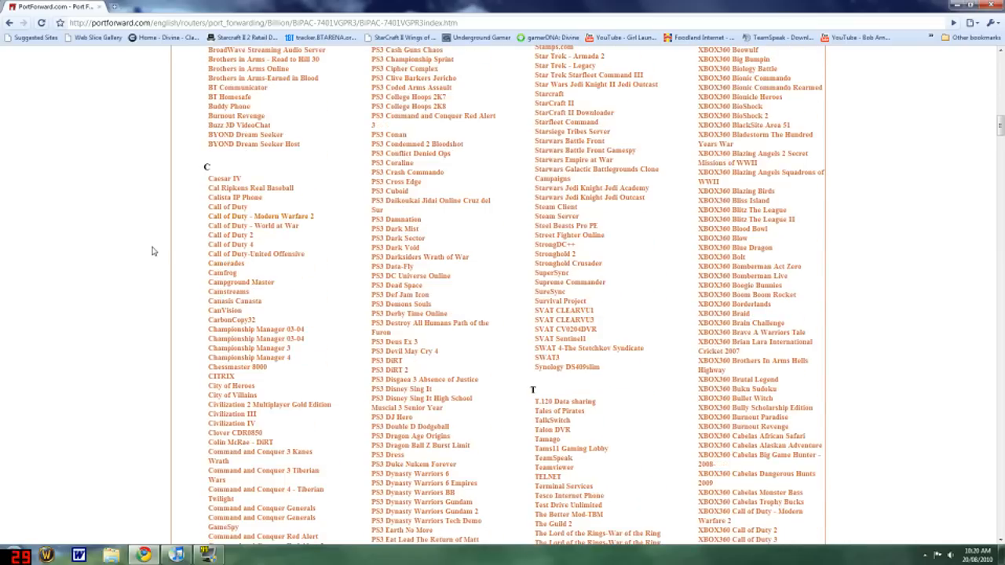
Step: Open the Call of Duty - Modern Warfare 2 port forwarding guide
{"action": "left_click", "coordinate": [261, 216]}
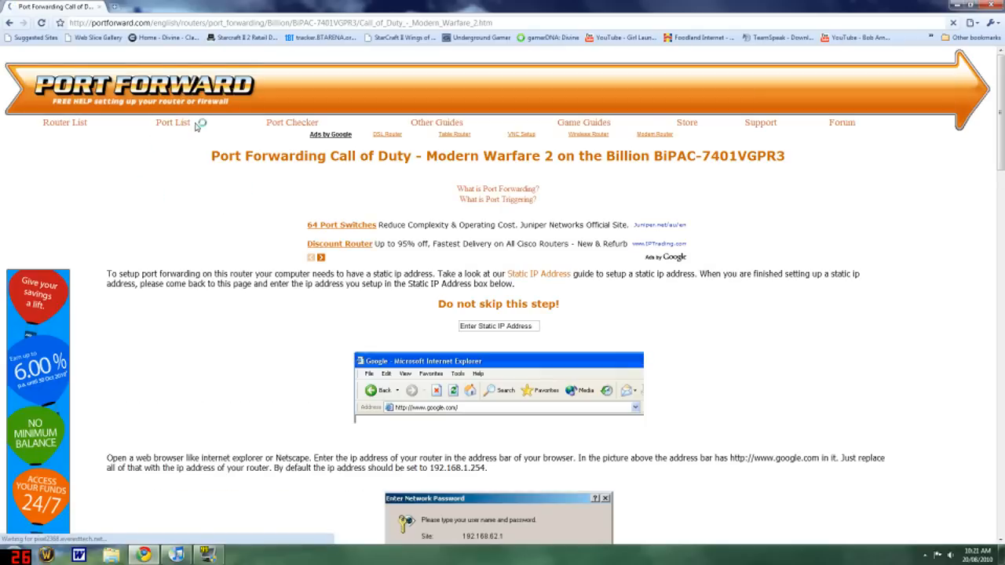
{"action": "scroll", "scroll_direction": "down", "scroll_amount": 3}
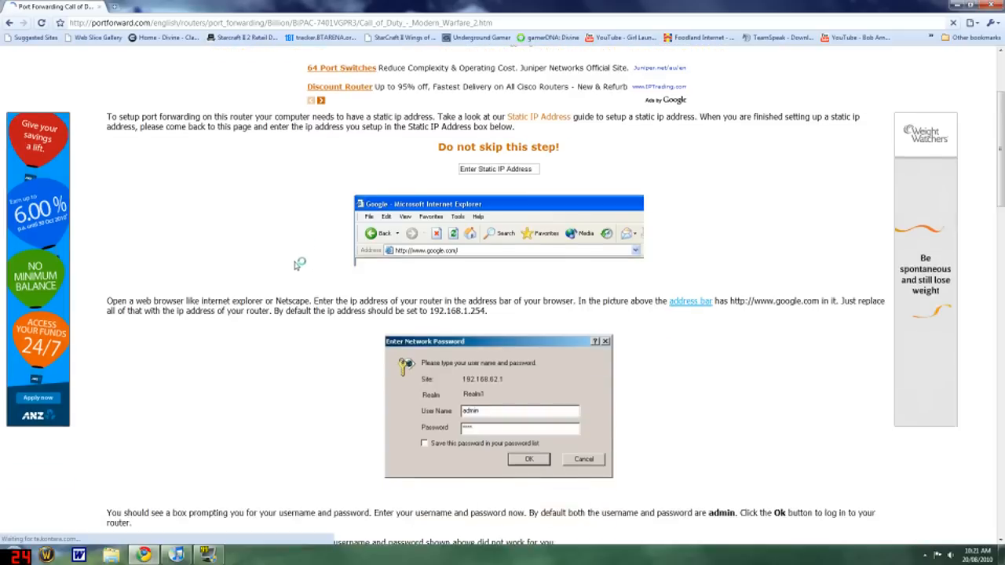
{"action": "scroll", "scroll_direction": "up", "scroll_amount": 3}
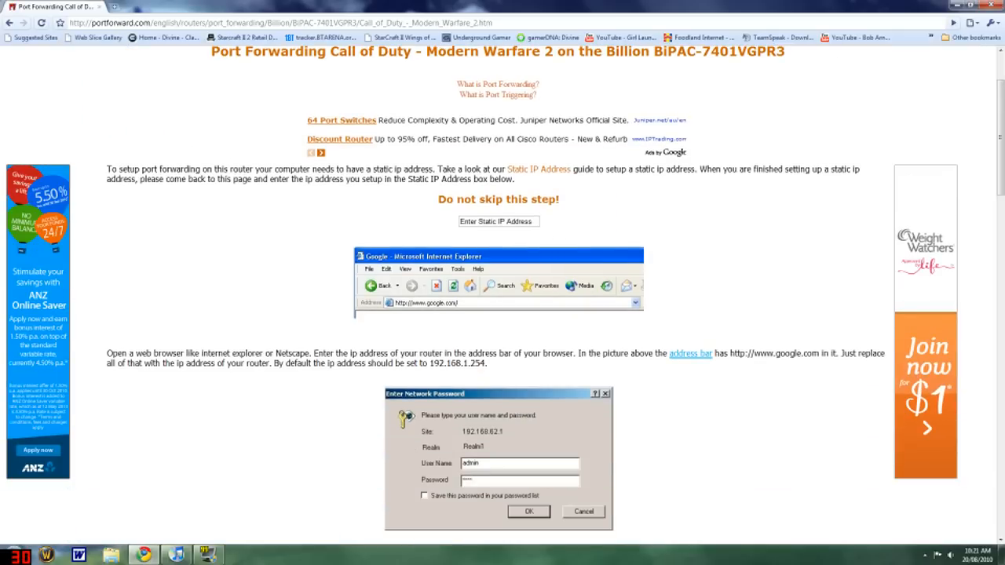
Step: Enter 192.168.1.254 as the computer's static IP address
{"action": "left_click", "coordinate": [498, 221]}
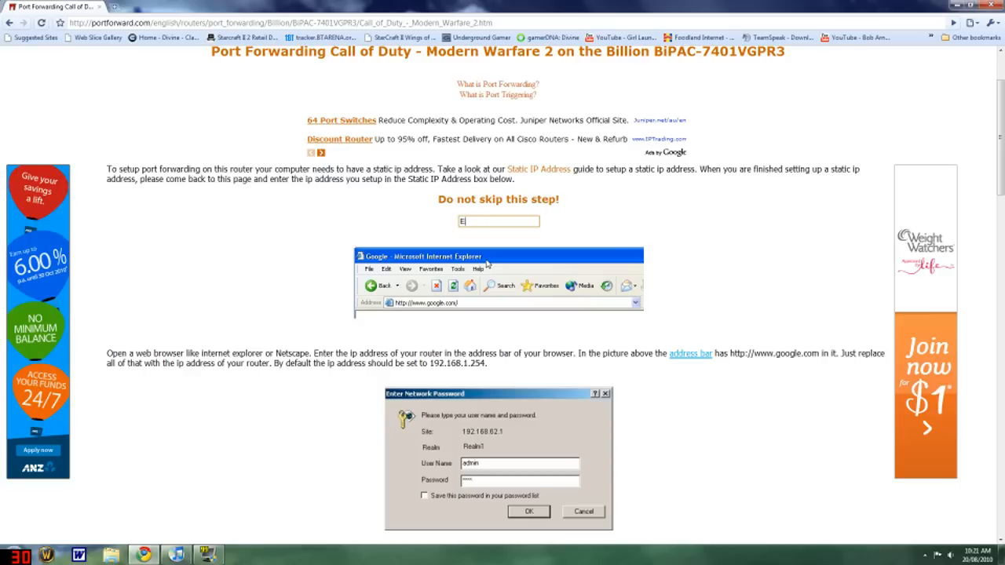
{"action": "type", "text": "192.168.1."}
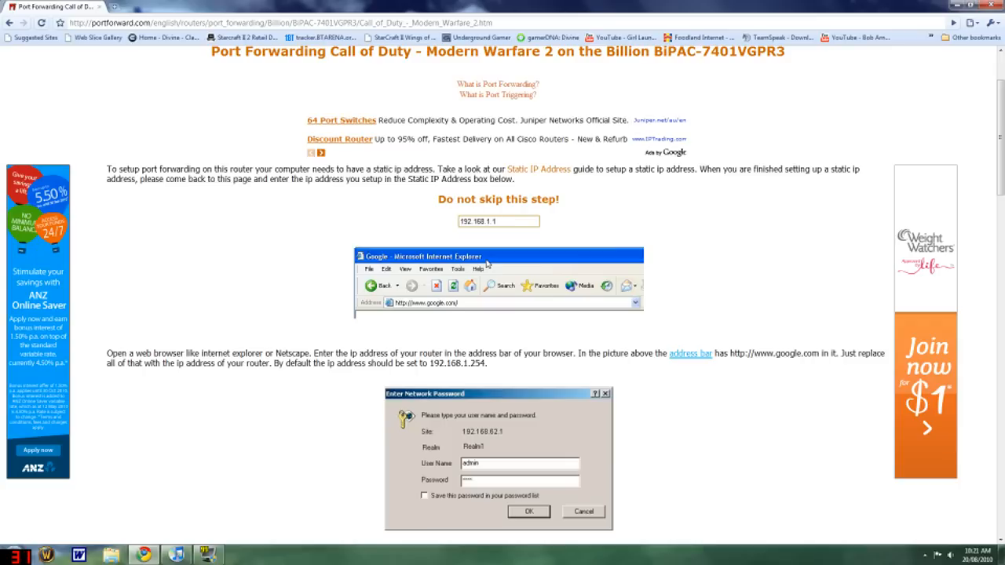
{"action": "type", "text": "192.168.1.254"}
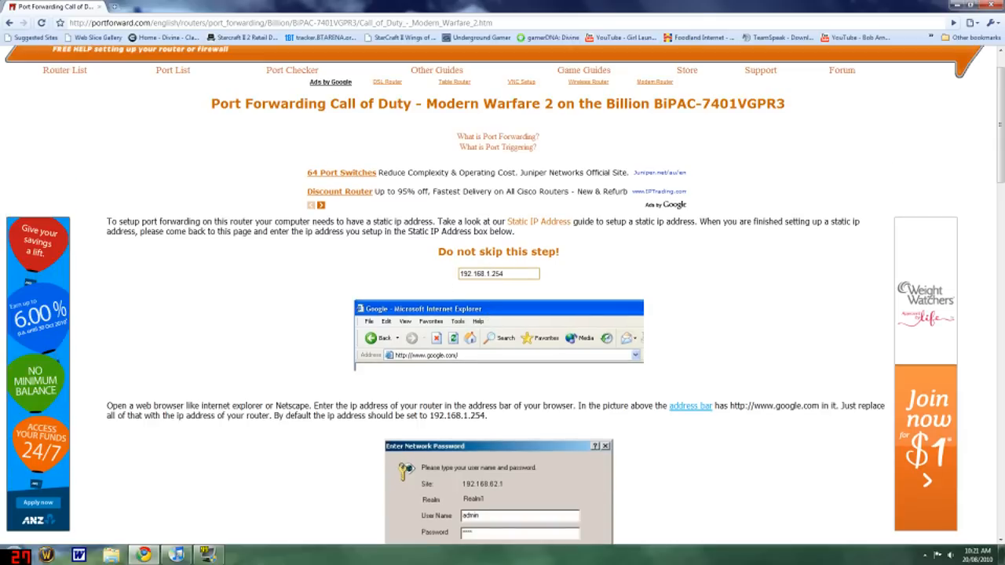
Step: Review the guide's port forwarding tables listing 192.168.1.254 as the internal IP
{"action": "scroll", "scroll_direction": "down", "scroll_amount": 3}
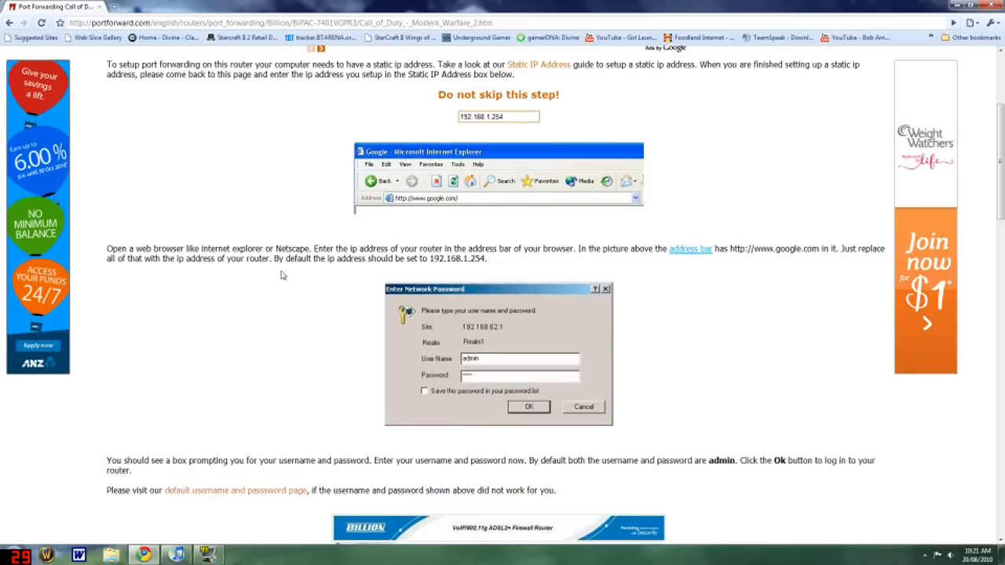
{"action": "scroll", "scroll_direction": "down", "scroll_amount": 3}
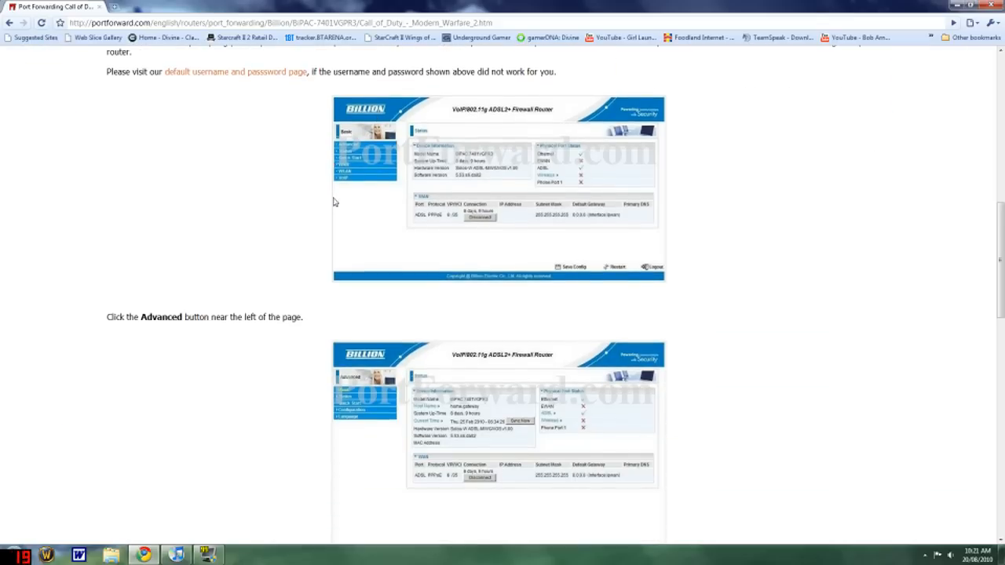
{"action": "scroll", "scroll_direction": "down", "scroll_amount": 3}
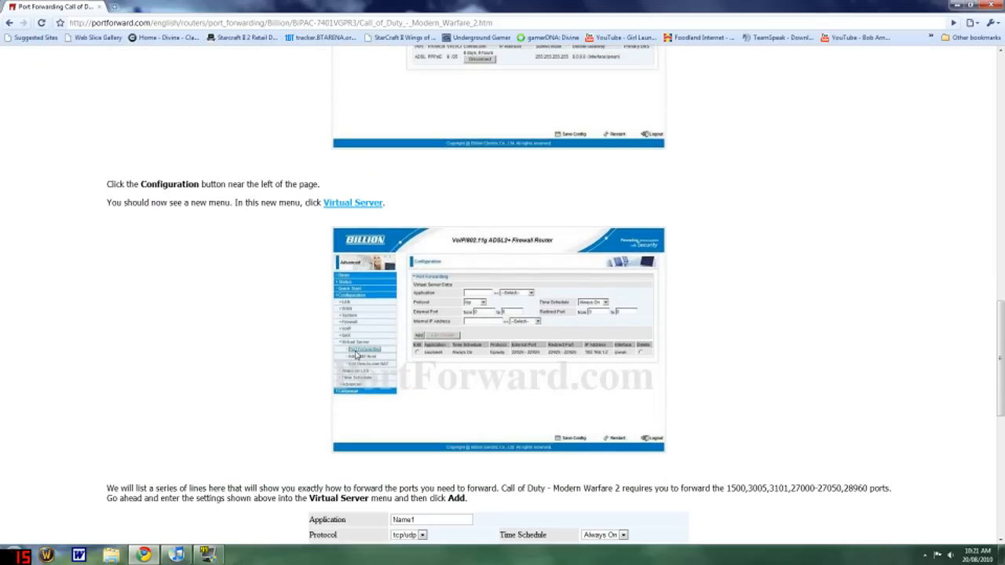
{"action": "scroll", "scroll_direction": "down", "scroll_amount": 3}
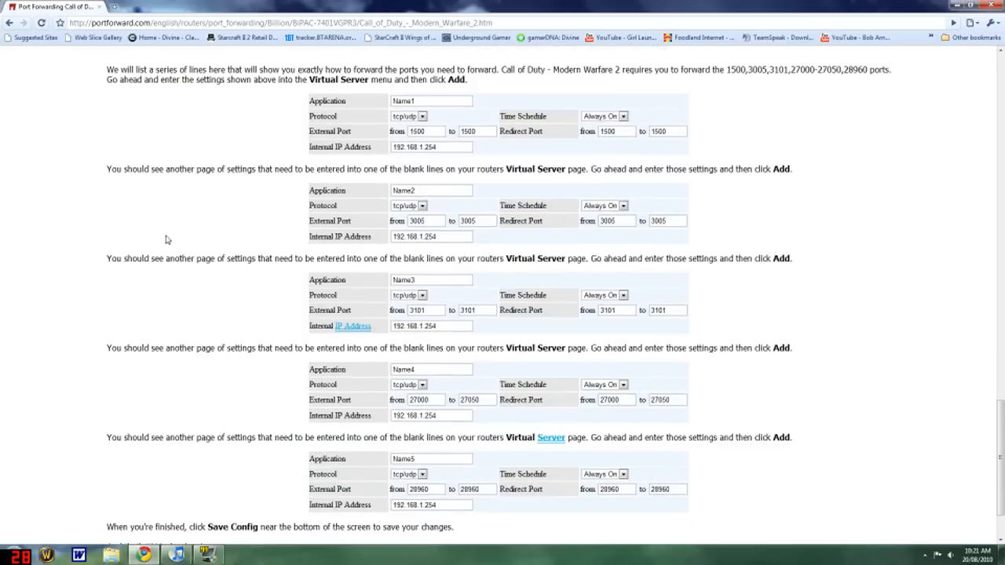
{"action": "mouse_move", "coordinate": [486, 102]}
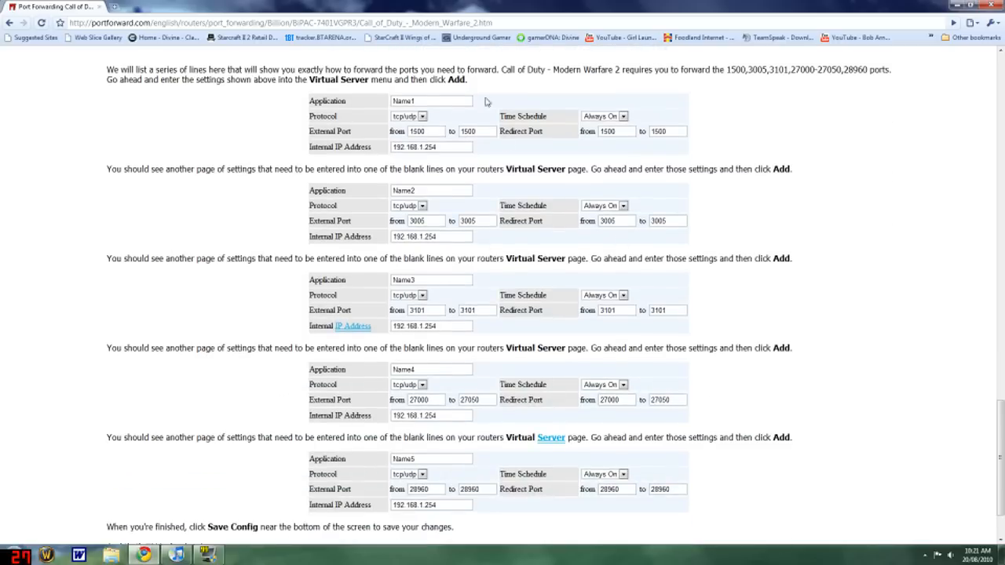
{"action": "scroll", "scroll_direction": "down", "scroll_amount": 3}
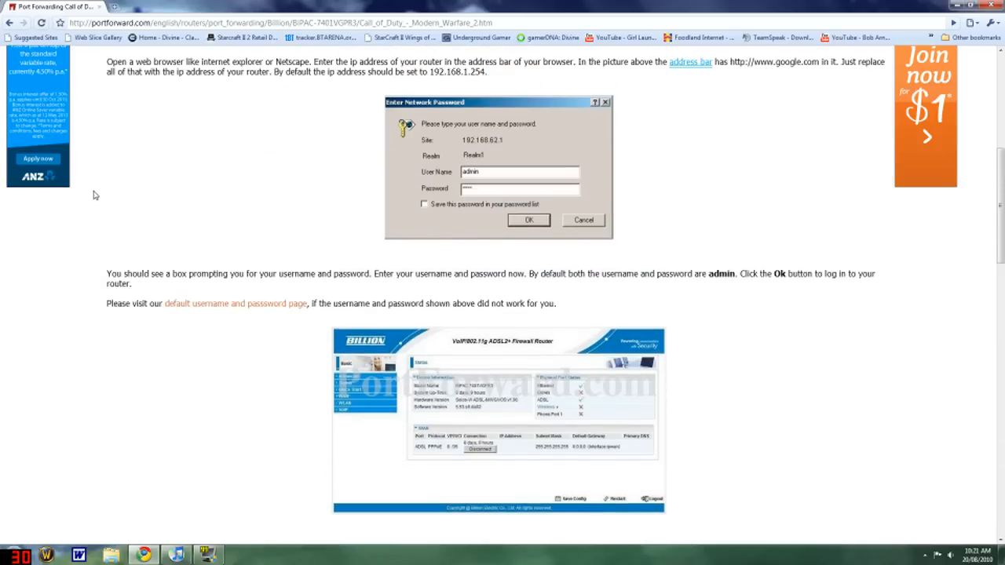
{"action": "scroll", "scroll_direction": "up", "scroll_amount": 3}
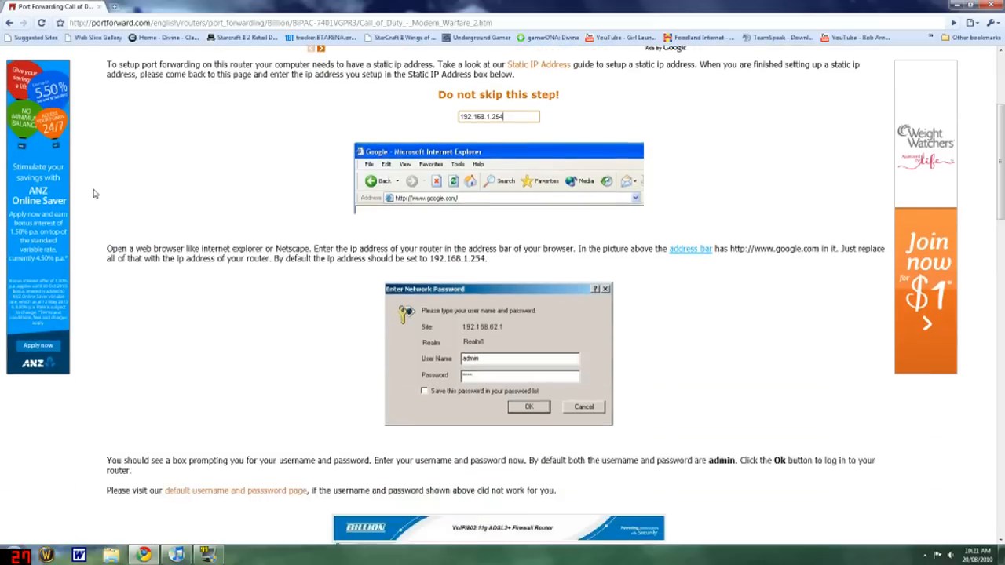
{"action": "scroll", "scroll_direction": "down", "scroll_amount": 3}
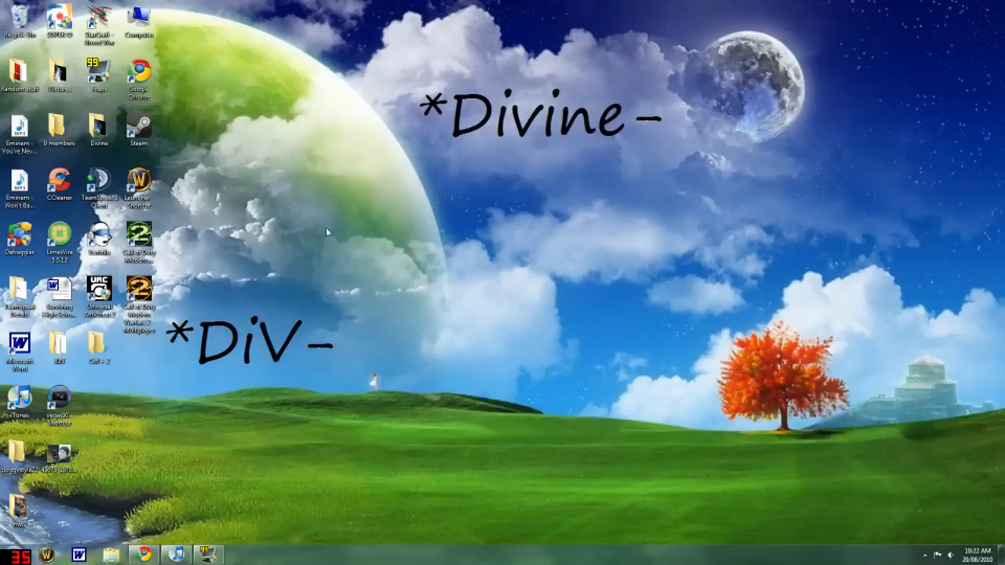
Step: Launch Modern Warfare 2 Multiplayer from its desktop shortcut
{"action": "double_click", "coordinate": [139, 295]}
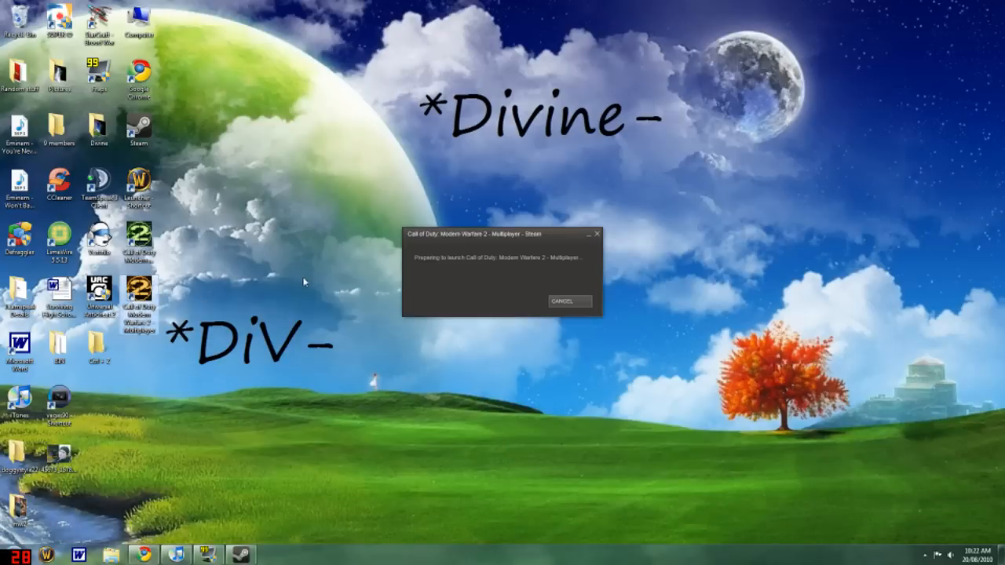
{"action": "mouse_move", "coordinate": [375, 194]}
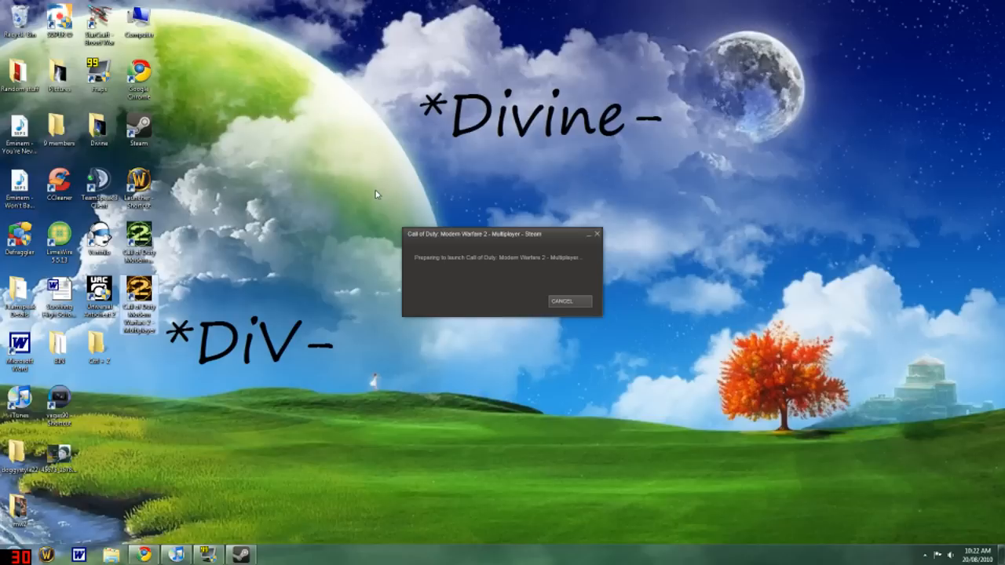
{"action": "mouse_move", "coordinate": [283, 161]}
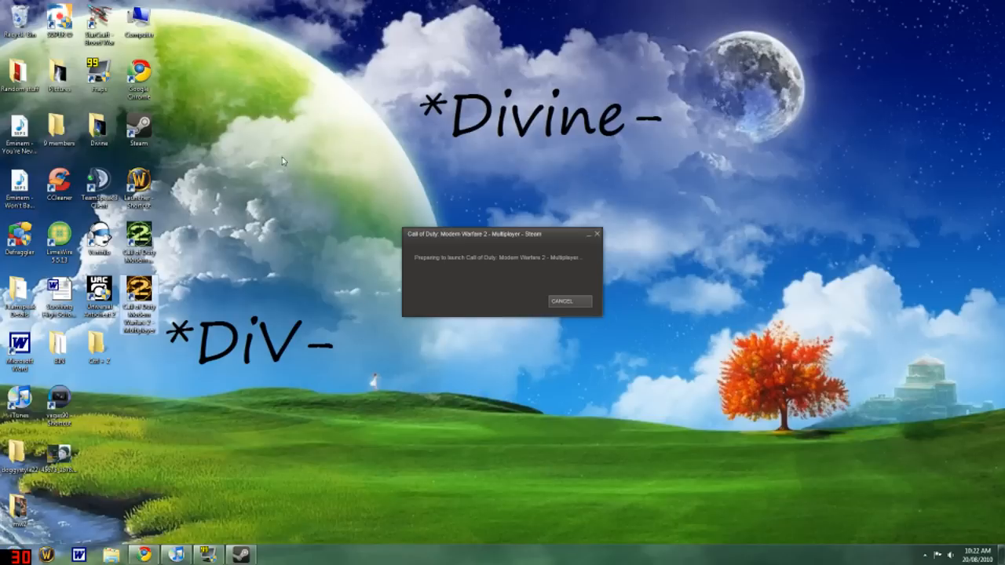
{"action": "mouse_move", "coordinate": [275, 182]}
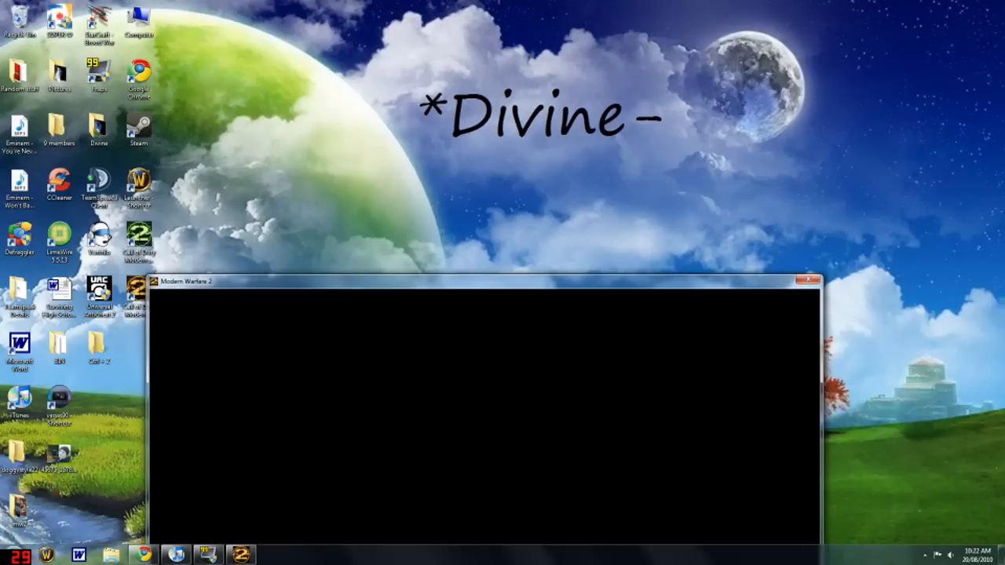
{"action": "mouse_move", "coordinate": [565, 259]}
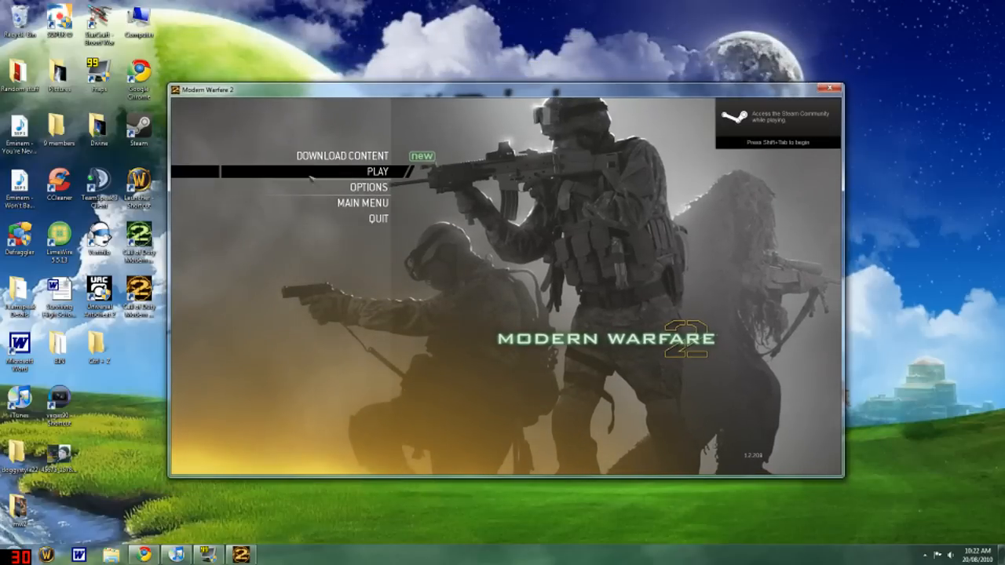
Step: Enter the IWNet multiplayer menu from PLAY to see the Strict NAT type
{"action": "left_click", "coordinate": [377, 171]}
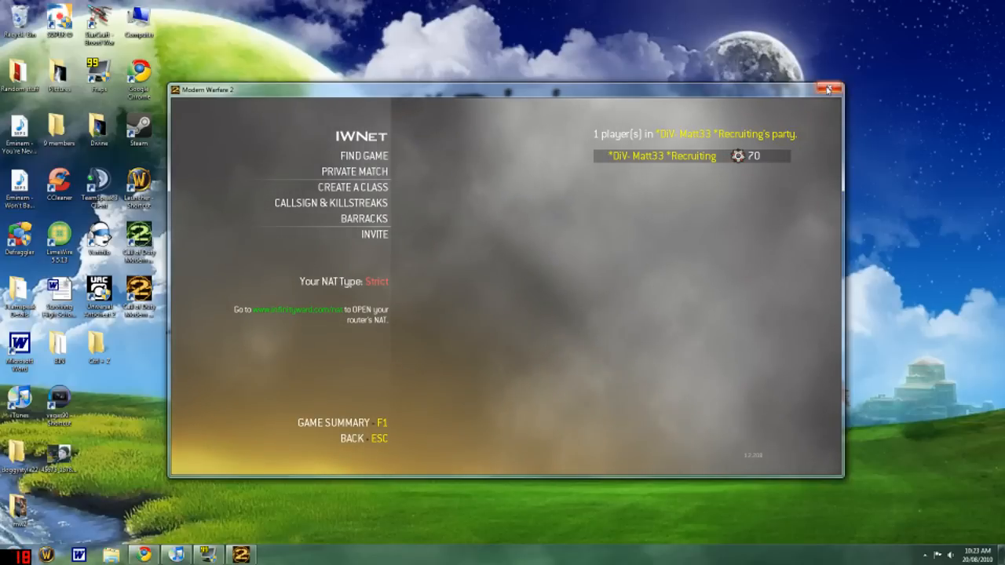
{"action": "mouse_move", "coordinate": [826, 90]}
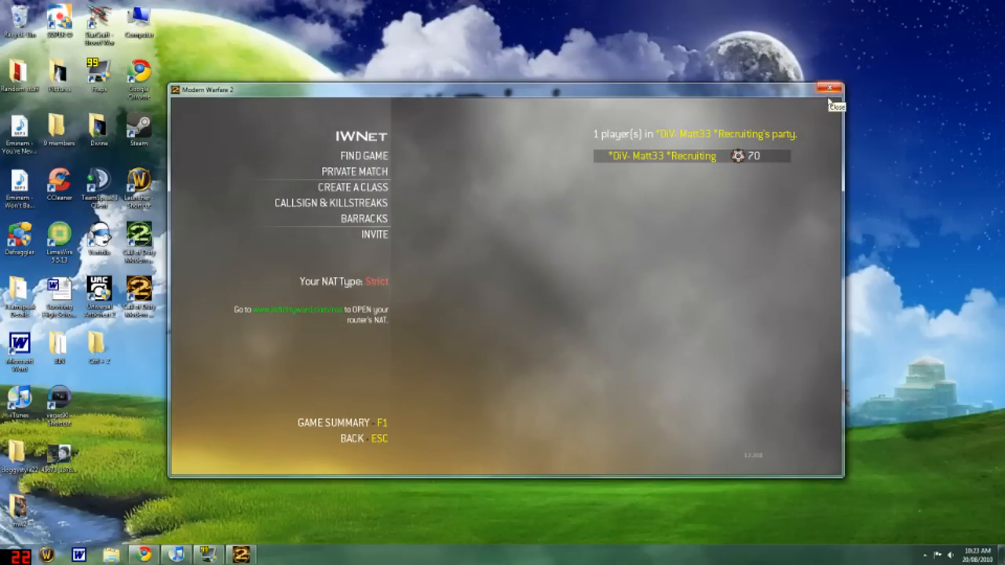